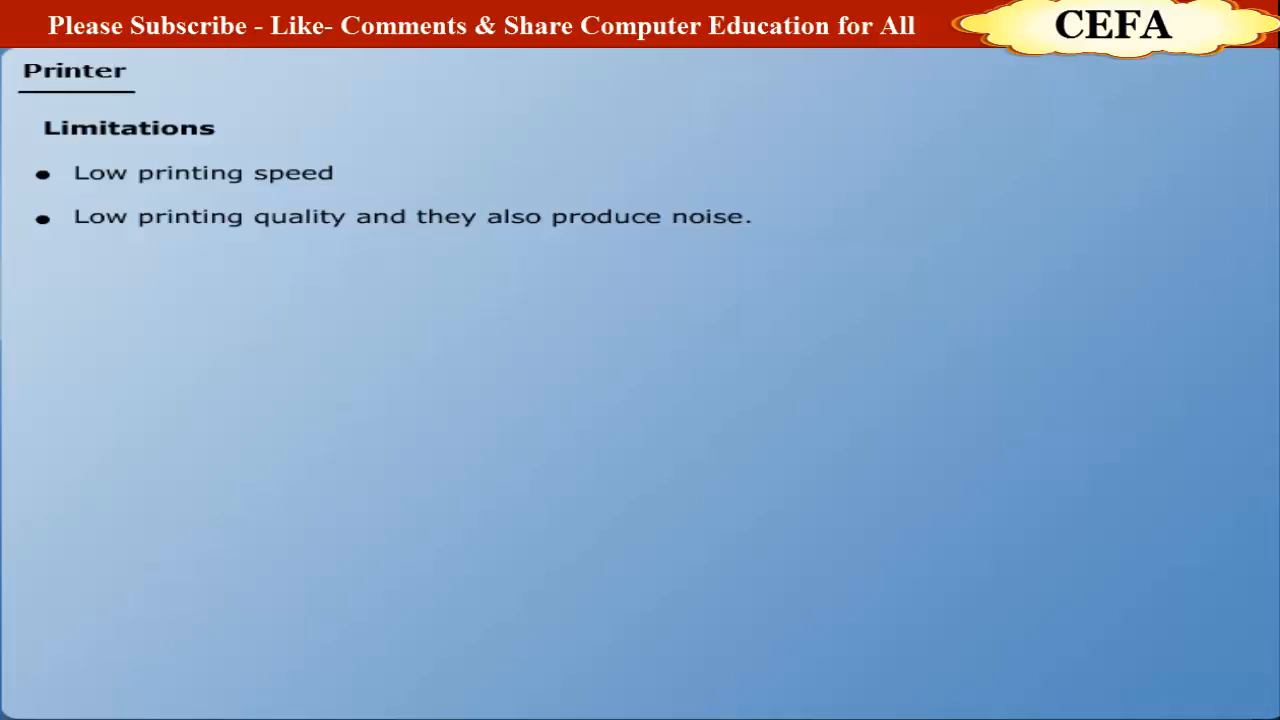
text(cover s lot of space)
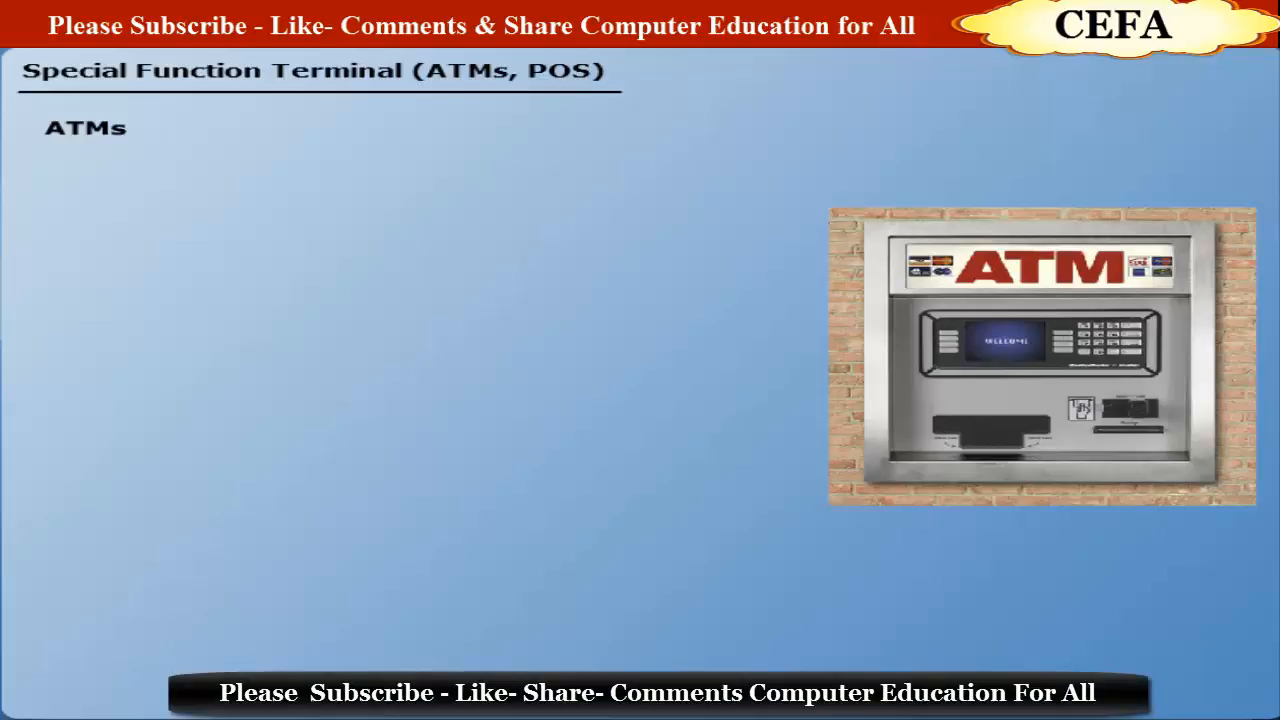
text(Automatic Teller Machine (ATM) use in bank to withdrawal money from)
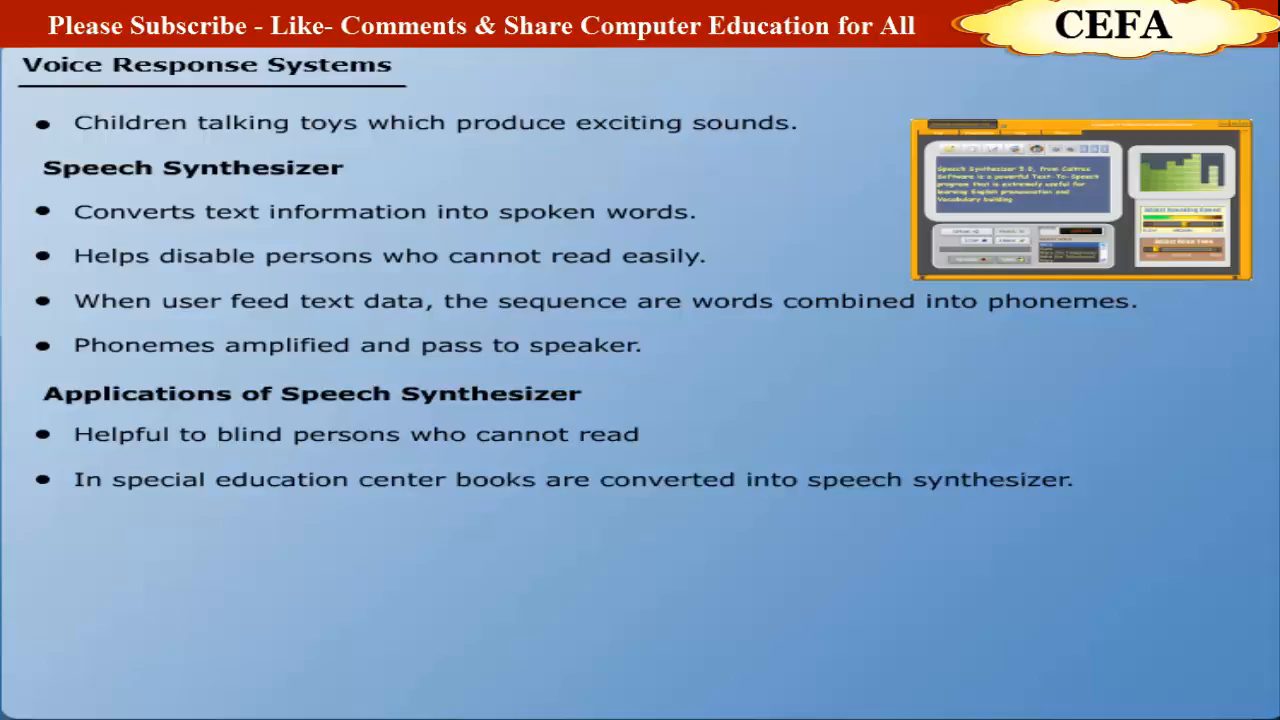
text(It becomes very easy to get up)
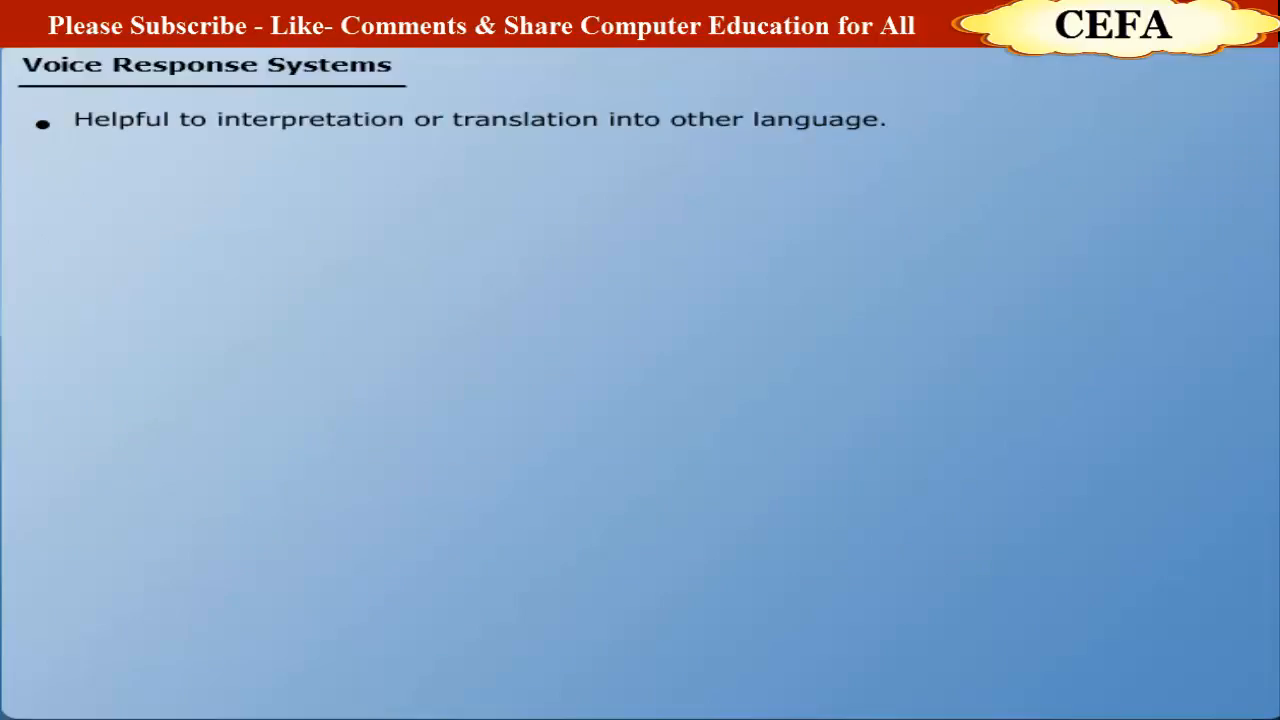
text(Speech Synthesizer p)
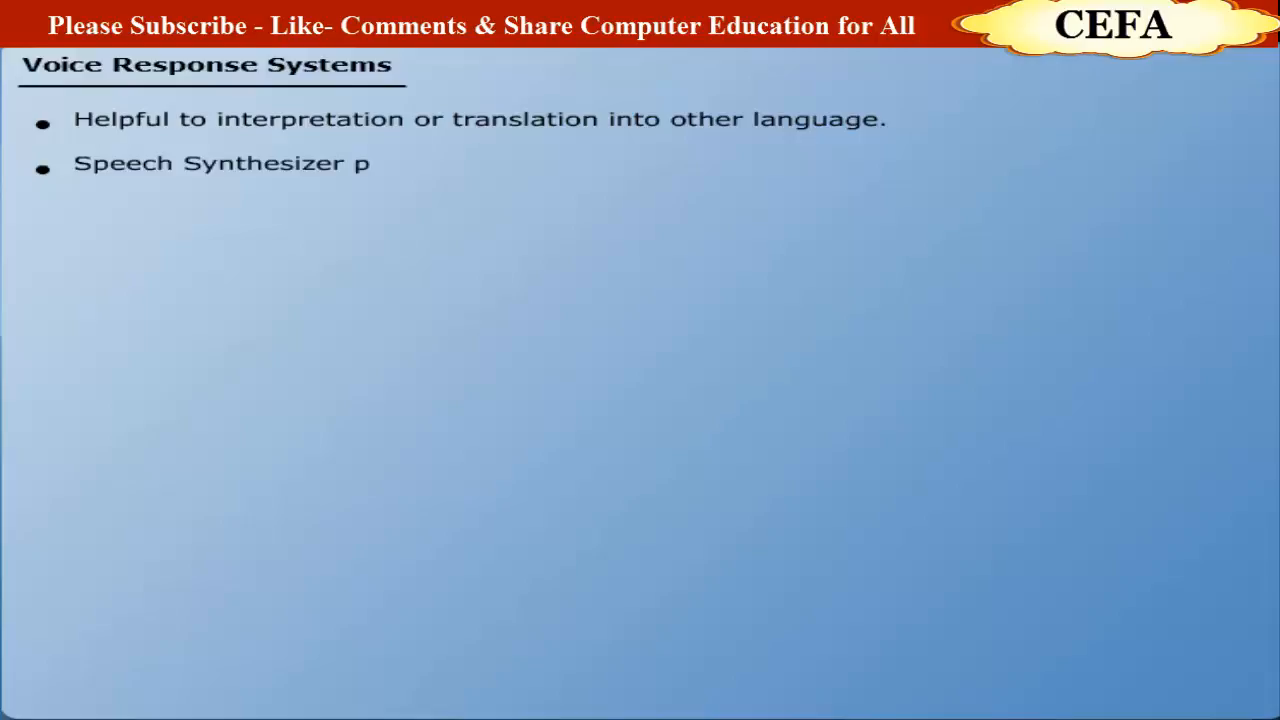